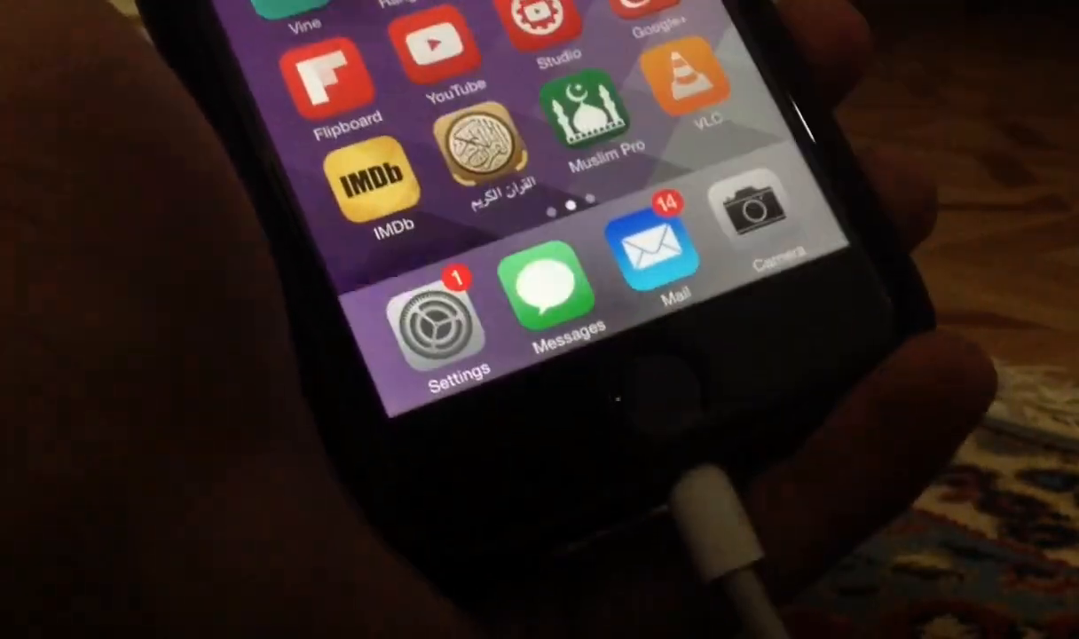
Launch Settings from the Home Screen dock to reach its main options list.
left_click(448, 319)
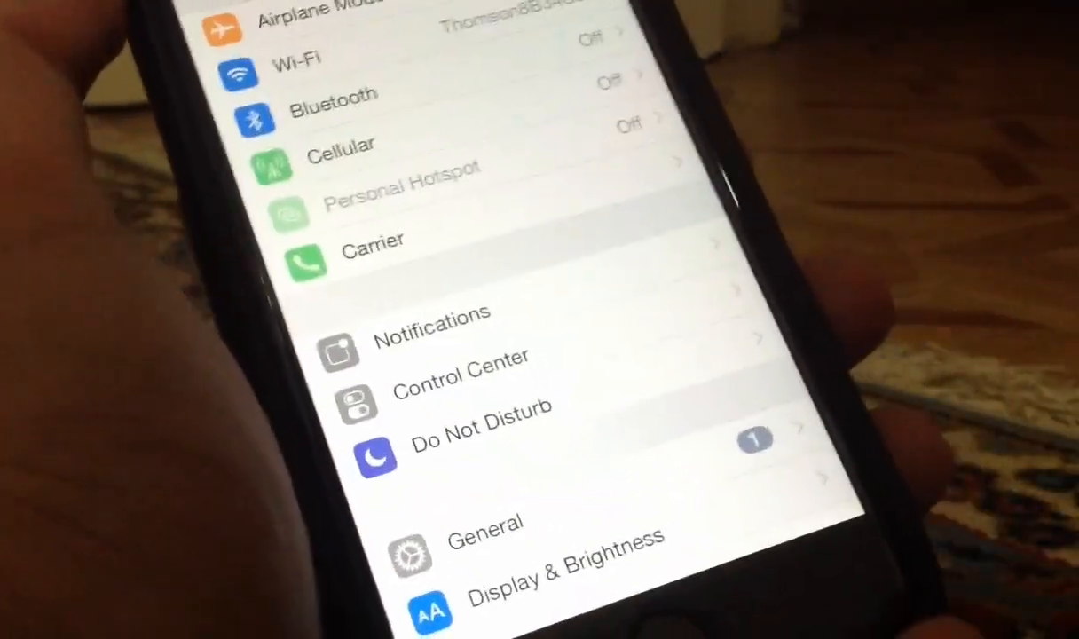
Reach the Manage Storage list of apps with sizes such as Photos & Camera and iMovie.
scroll("down", 3)
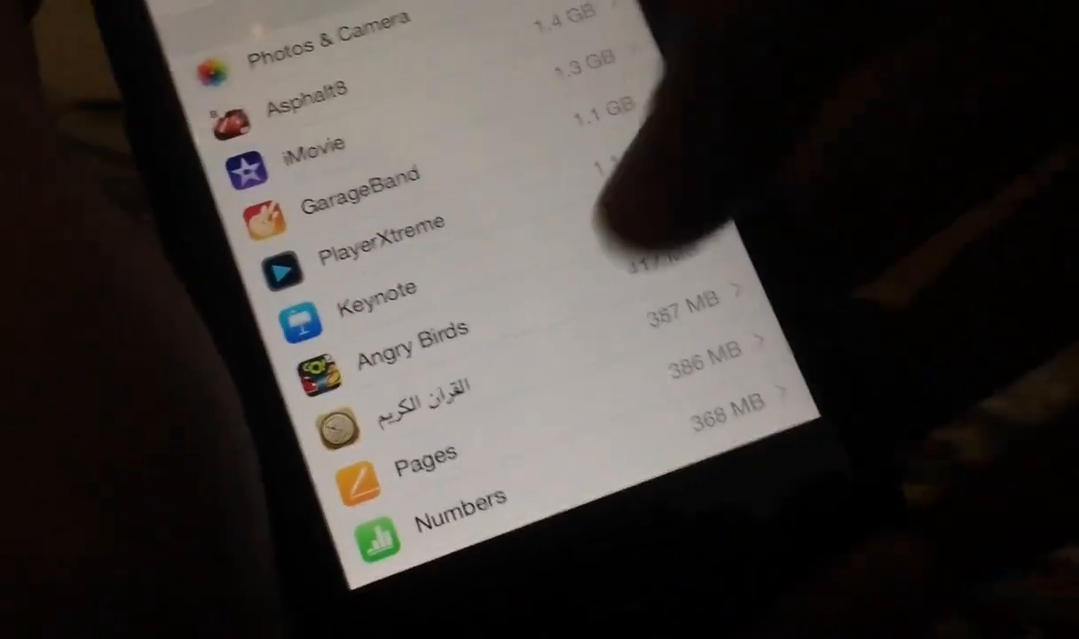
Locate the iOS 8.3 entry in storage and show its 314 MB update page with Delete Update.
scroll("down", 3)
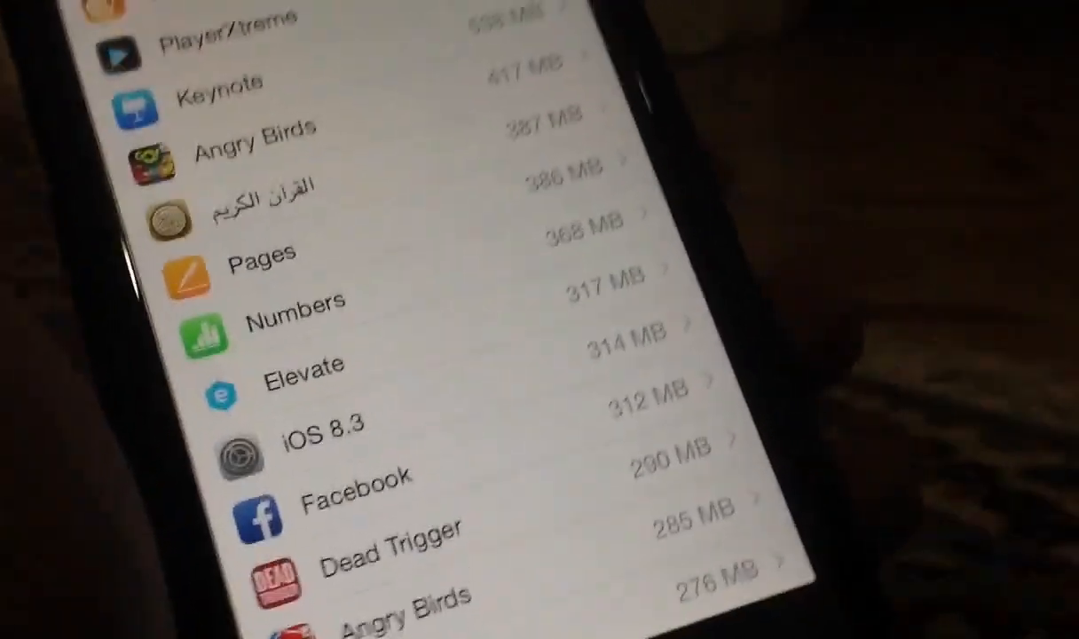
scroll("down", 3)
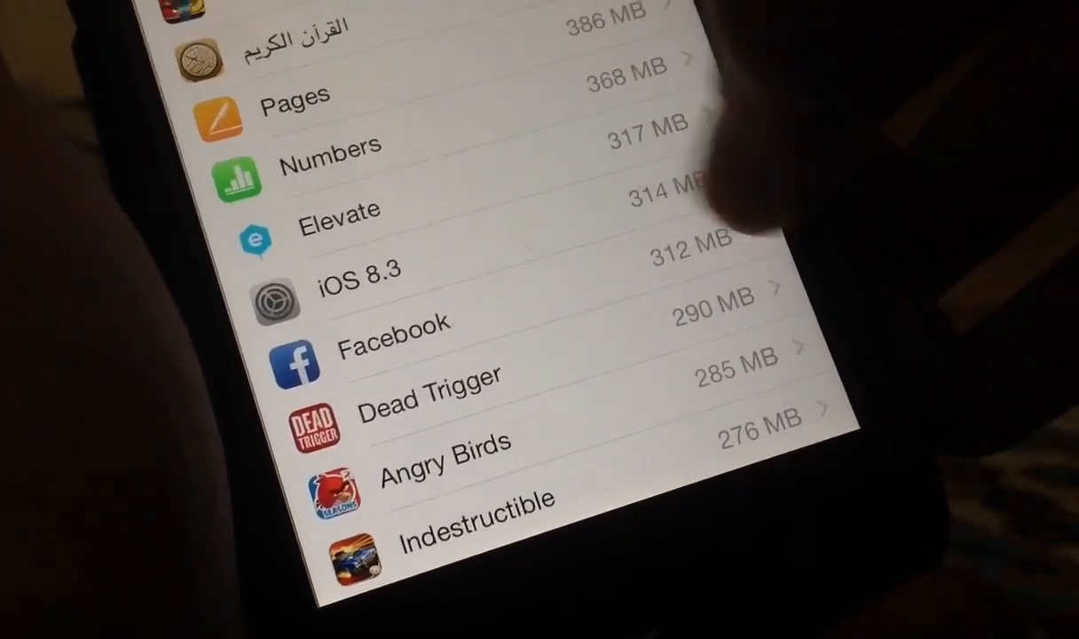
left_click(359, 281)
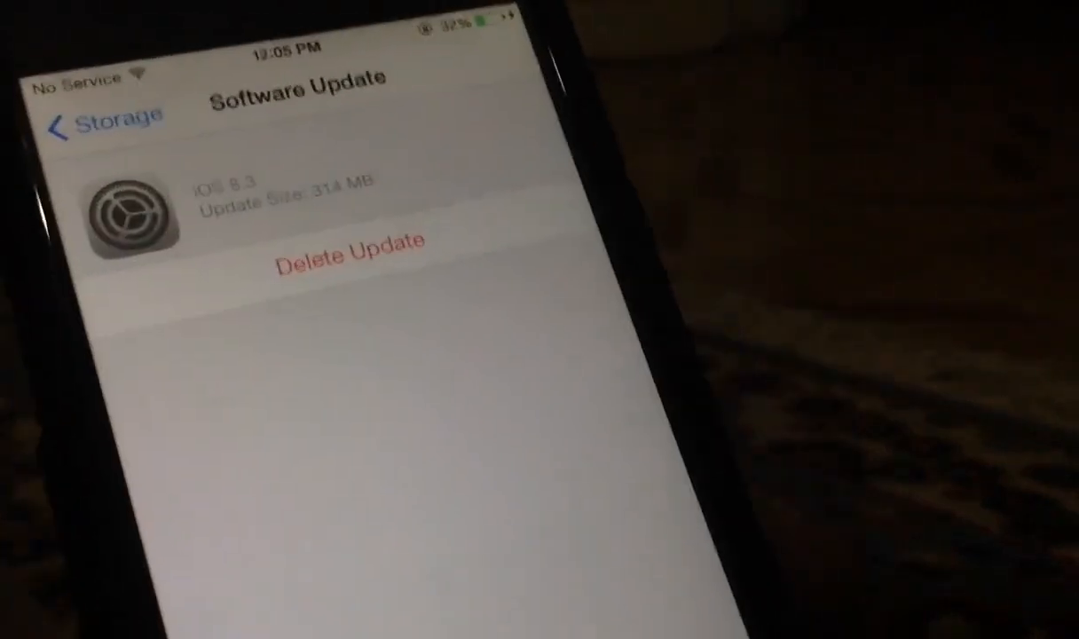